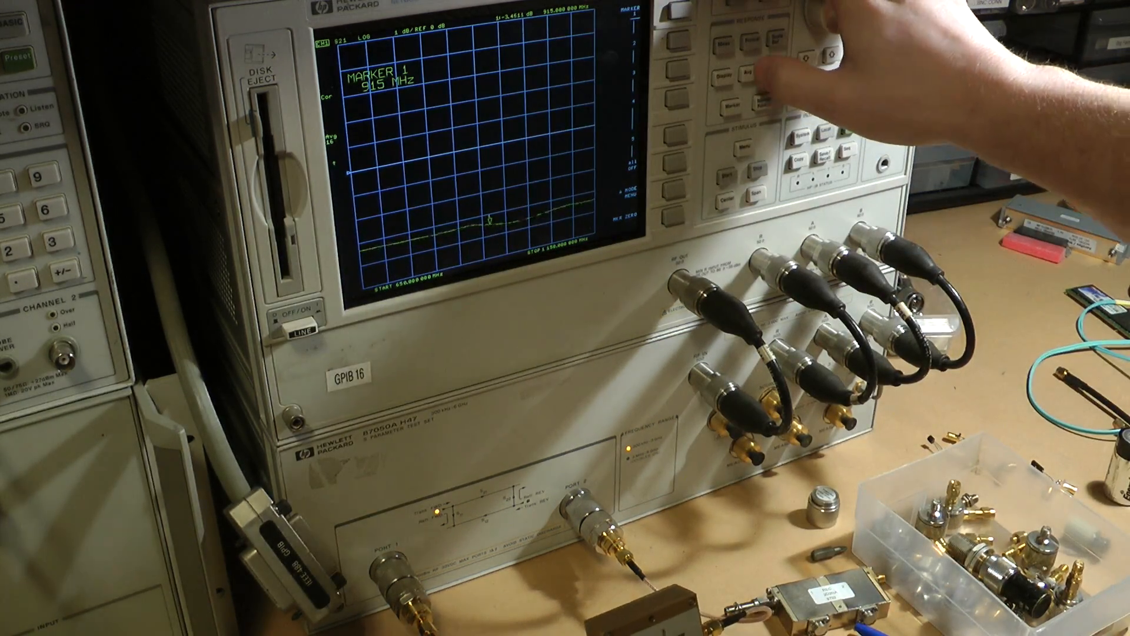
Show the averaging and smoothing softkey menu via the Avg key, with marker 1 at 915 MHz on the S21 trace.
click(722, 86)
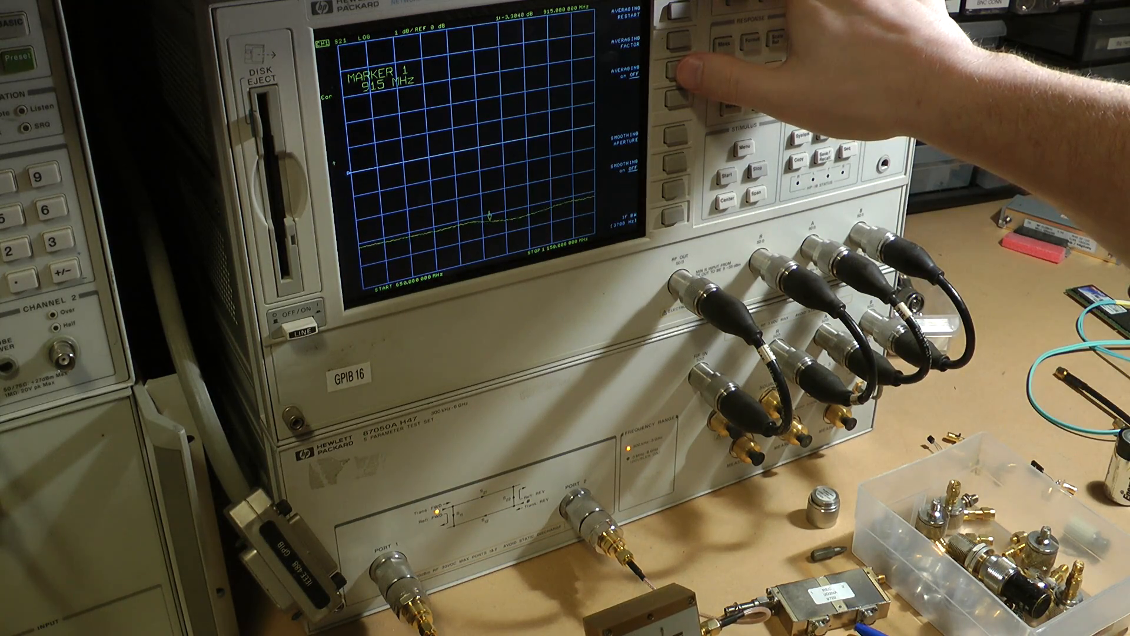